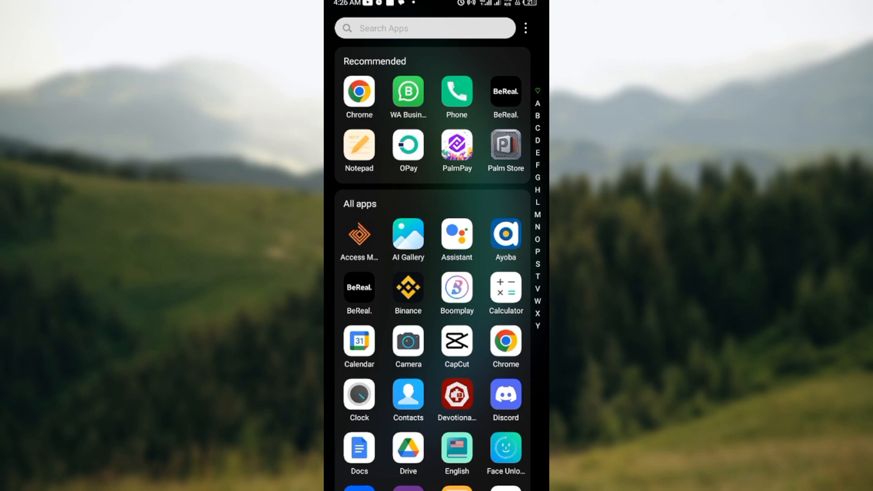
Launch BeReal from the app drawer and open your own profile page.
left_click(504, 93)
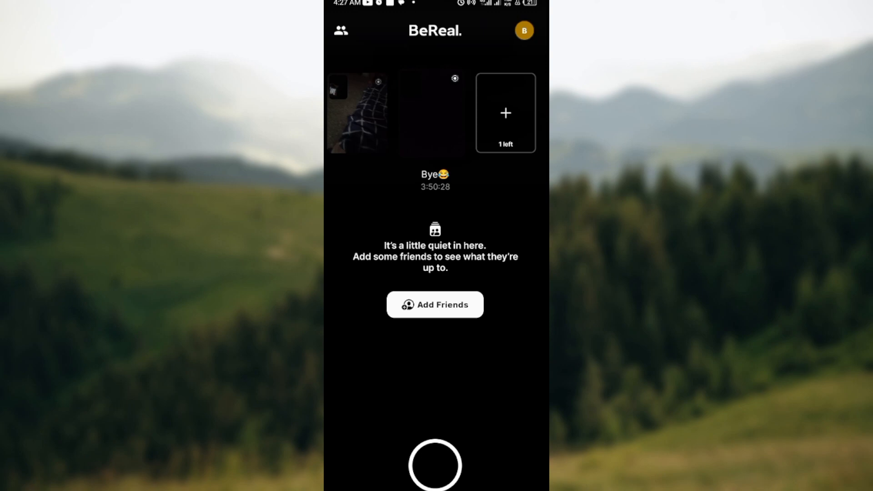
left_click(523, 30)
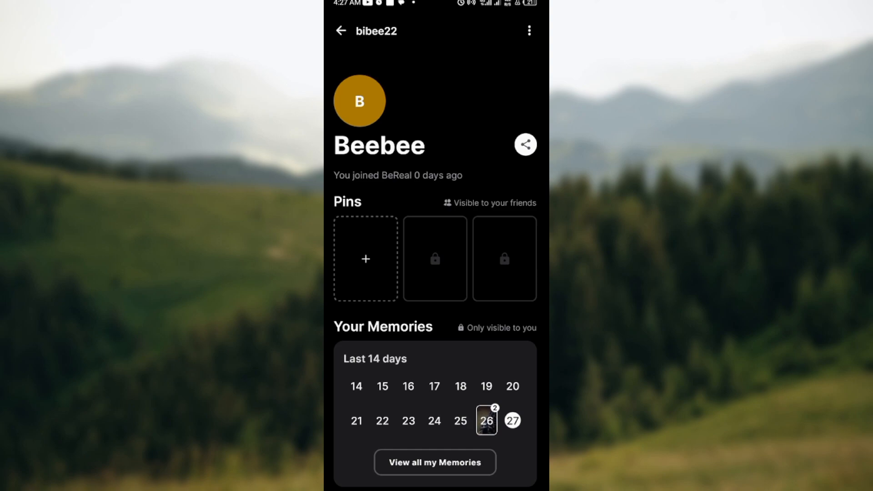
Open the BeReal Settings screen from the profile page's menu.
left_click(528, 31)
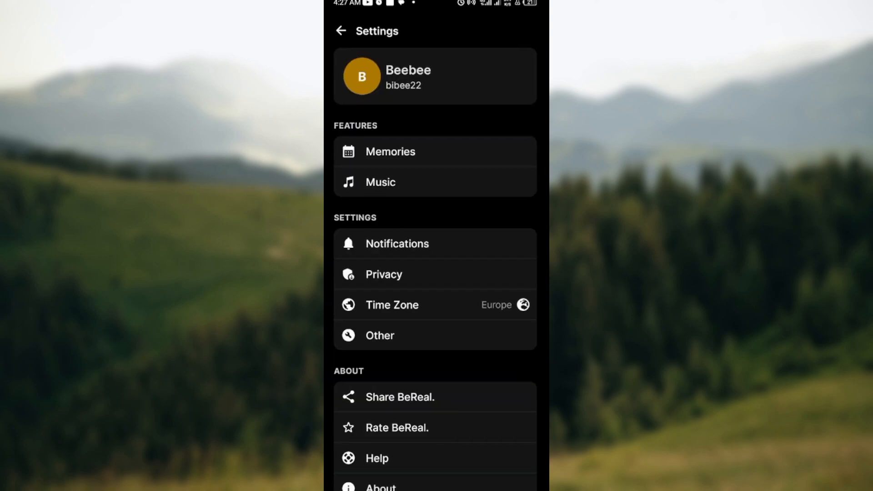